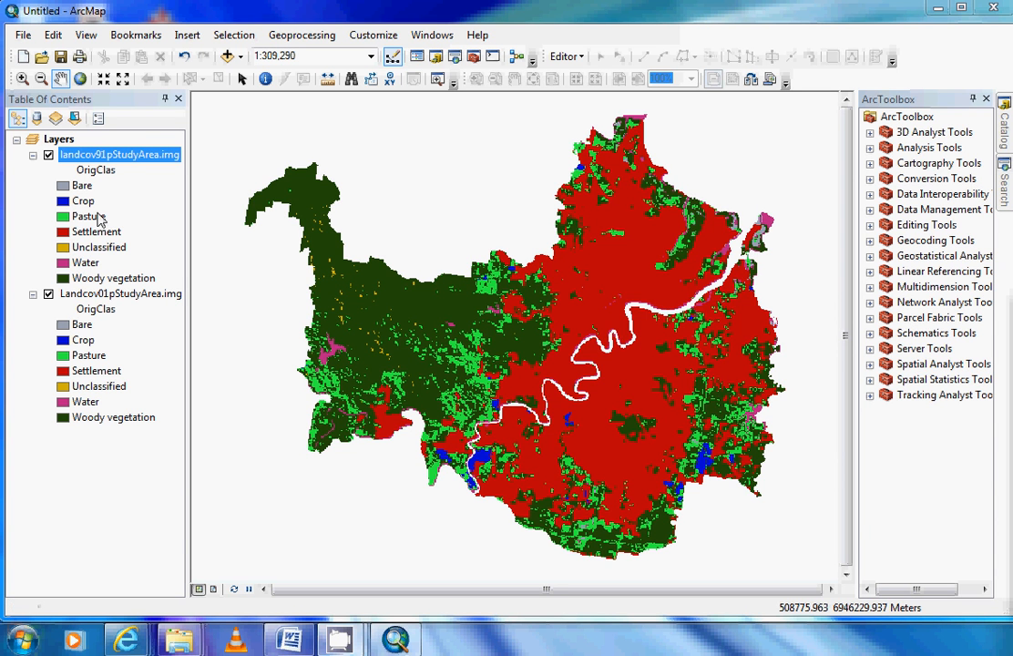
mouse_move(117, 158)
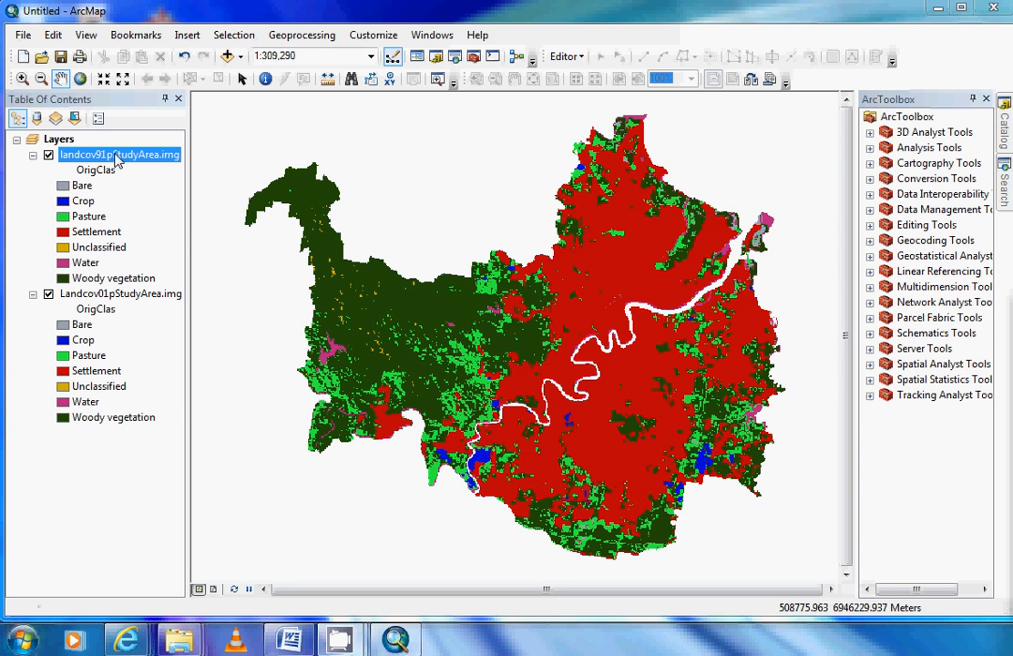
Bring up the context menu for the landcov91pStudyArea.img layer in the Table Of Contents
right_click(117, 154)
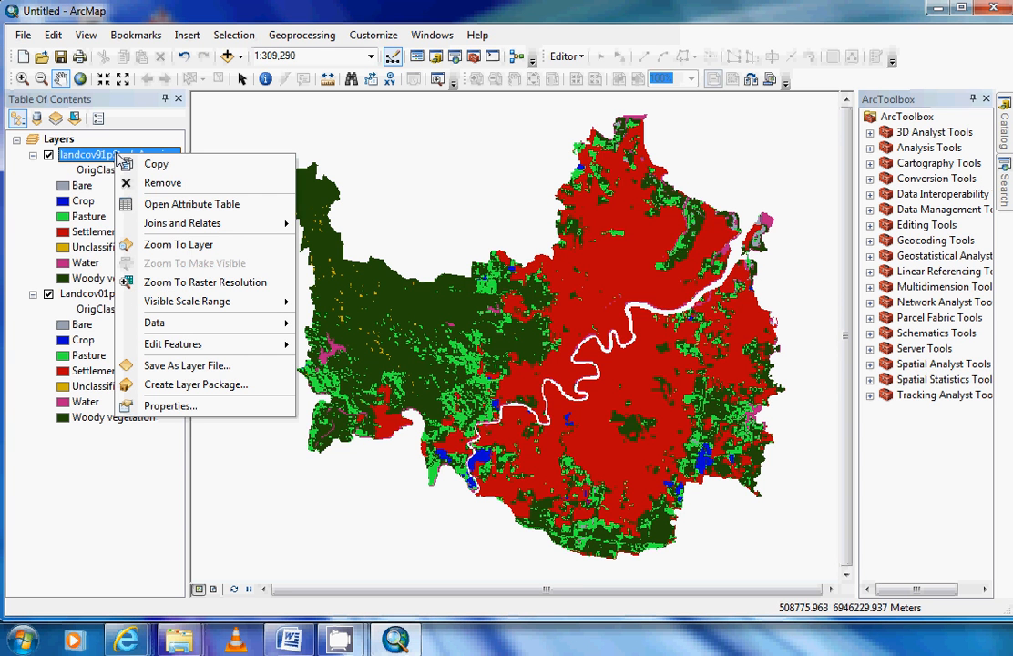
mouse_move(175, 203)
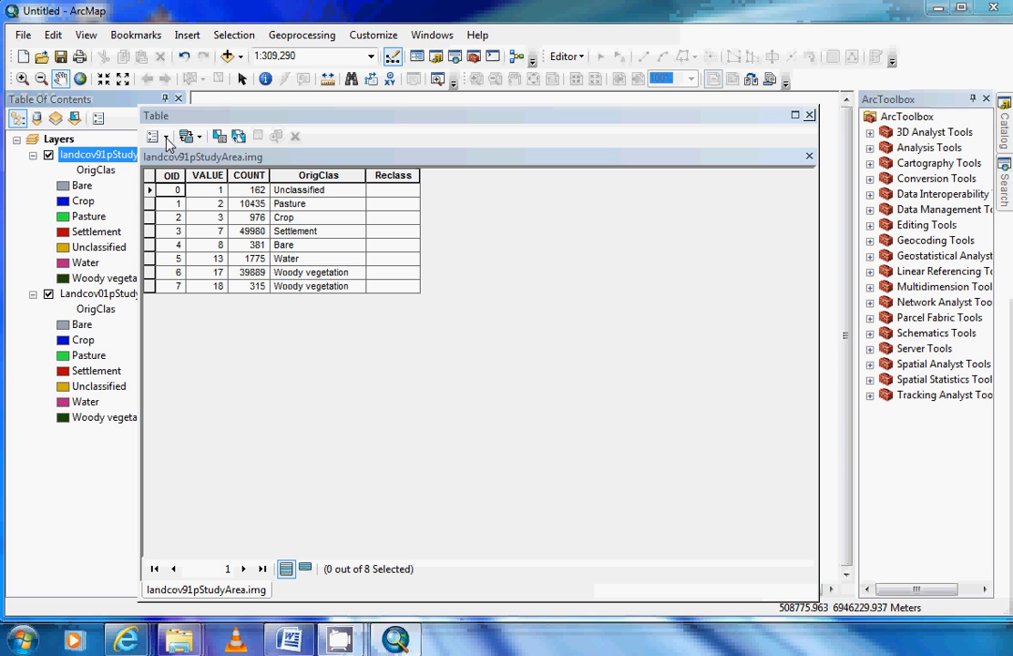
Add a Double field named Area91 to the 1991 land-cover attribute table
click(153, 136)
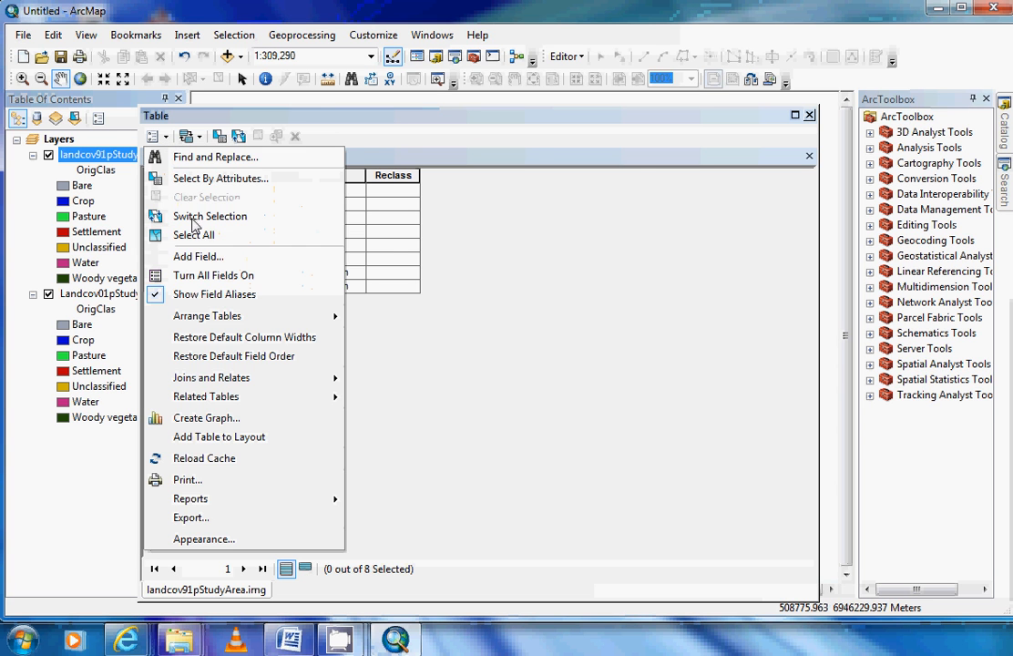
click(198, 256)
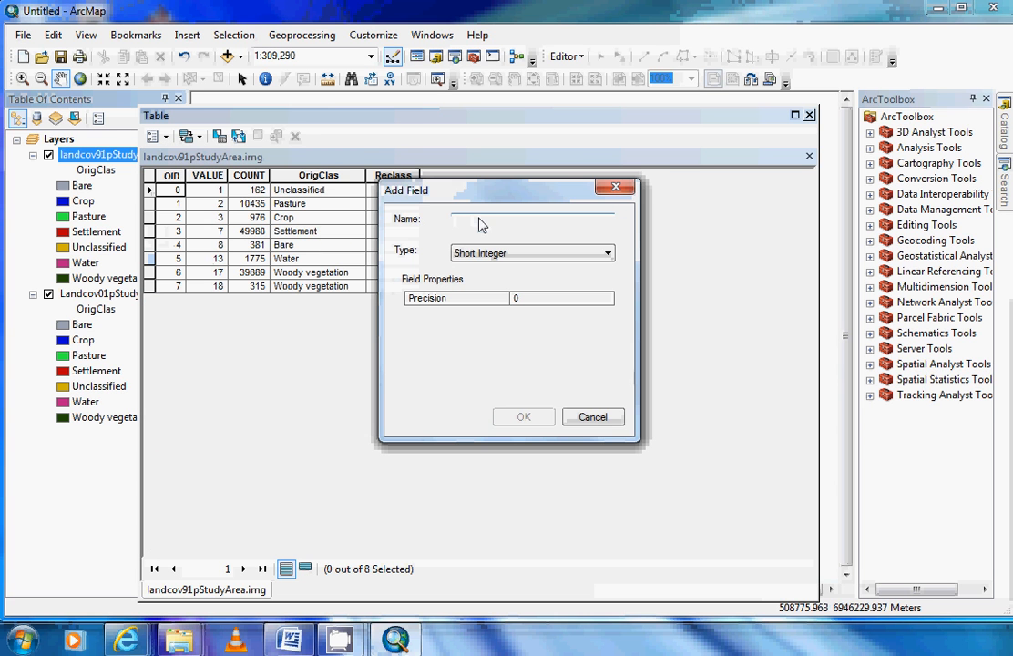
text(Area91)
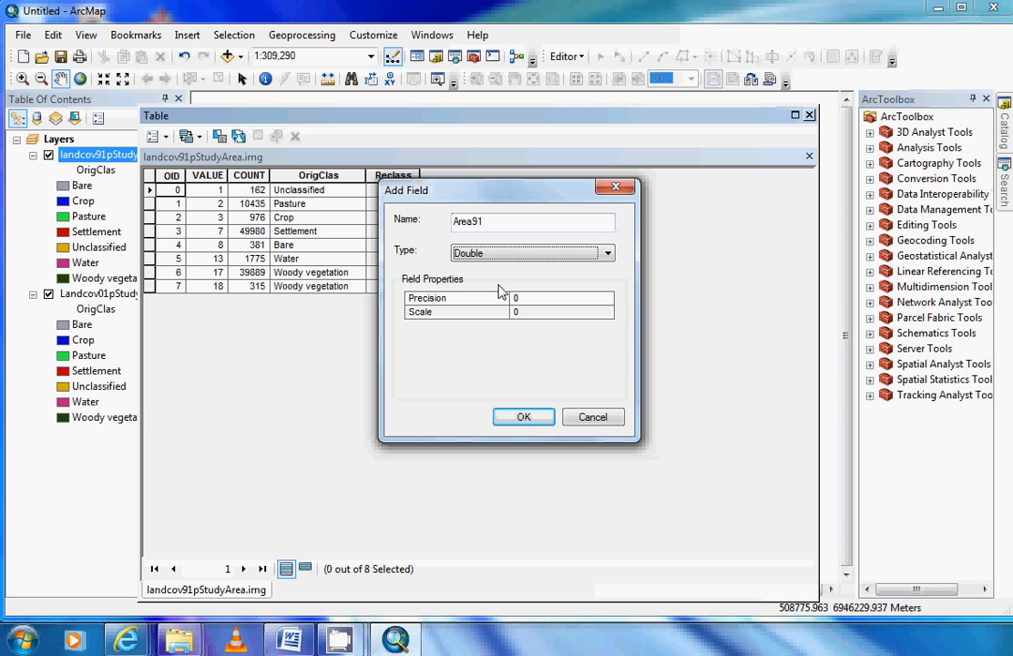
mouse_move(472, 276)
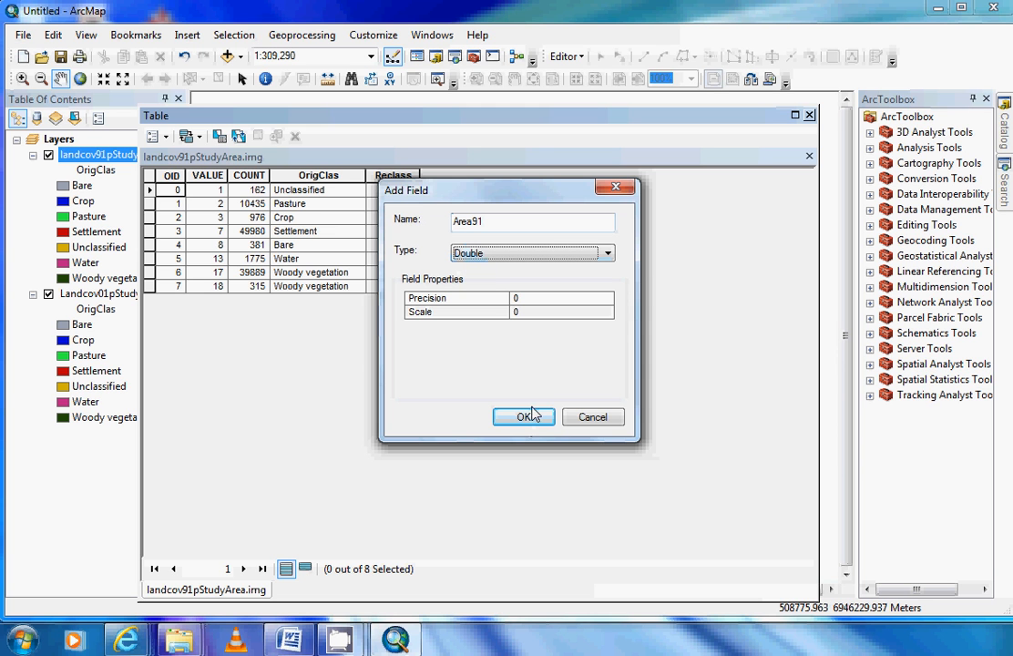
click(523, 416)
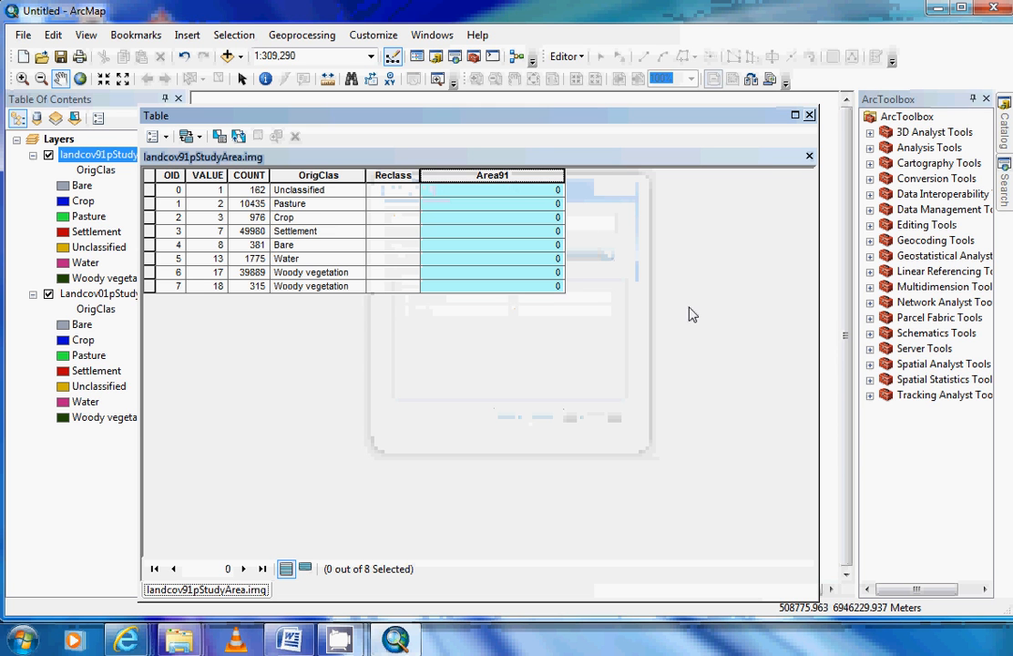
mouse_move(809, 114)
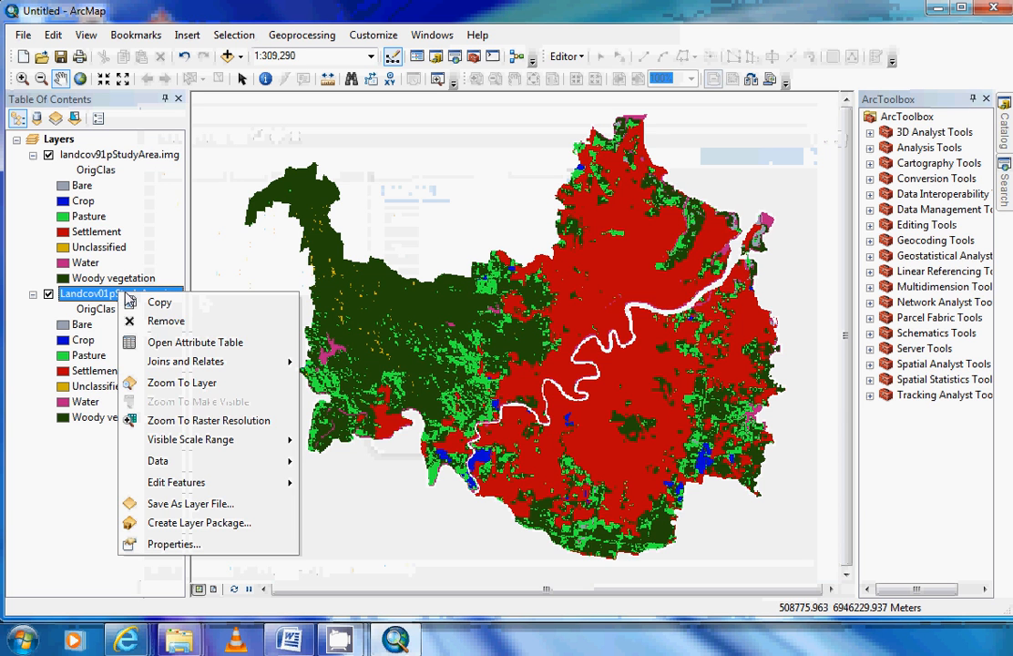
Open the Landcov01pStudyArea.img table and add a Double field named Area01
click(194, 342)
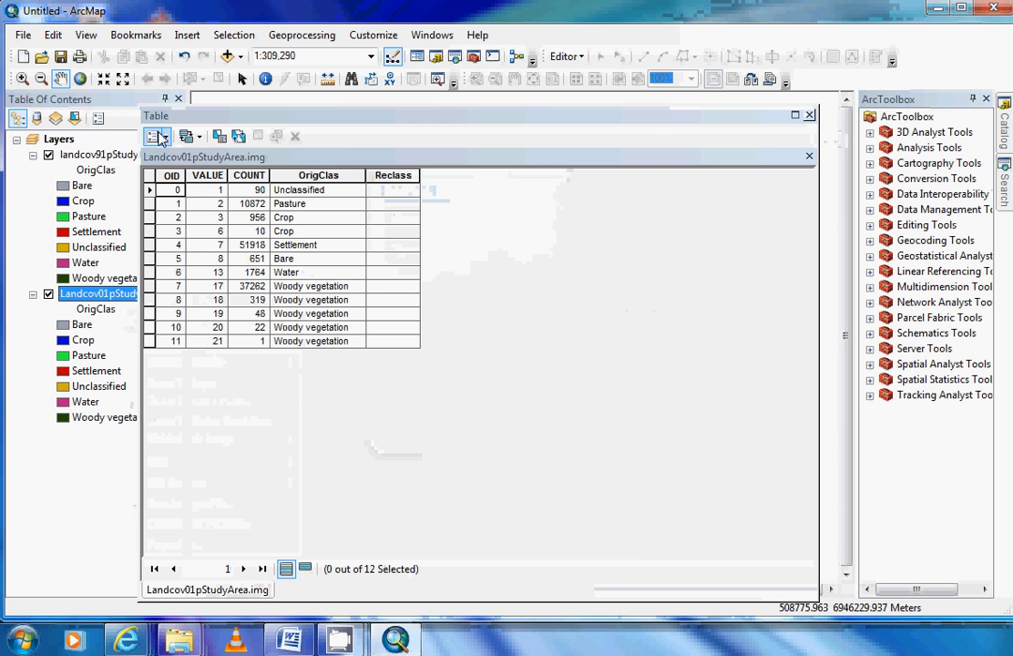
click(157, 136)
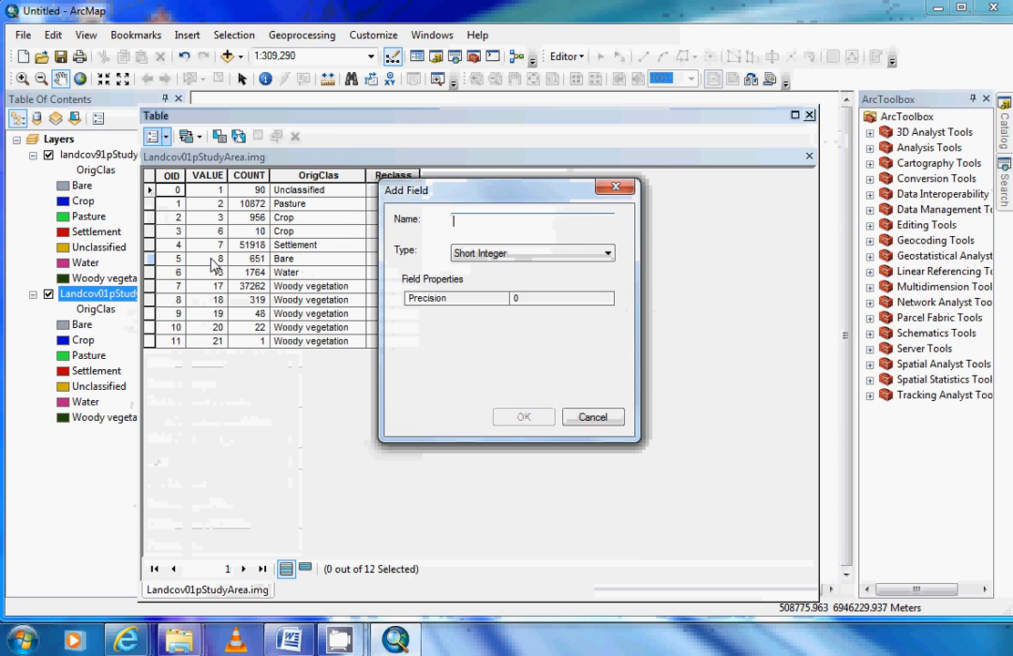
text(Area0)
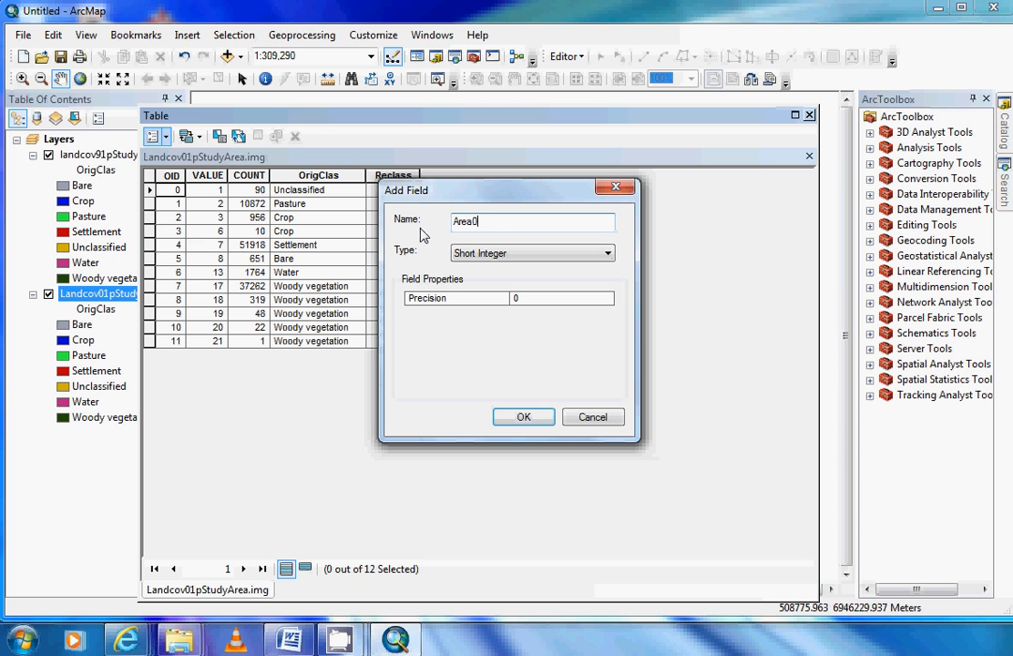
click(531, 252)
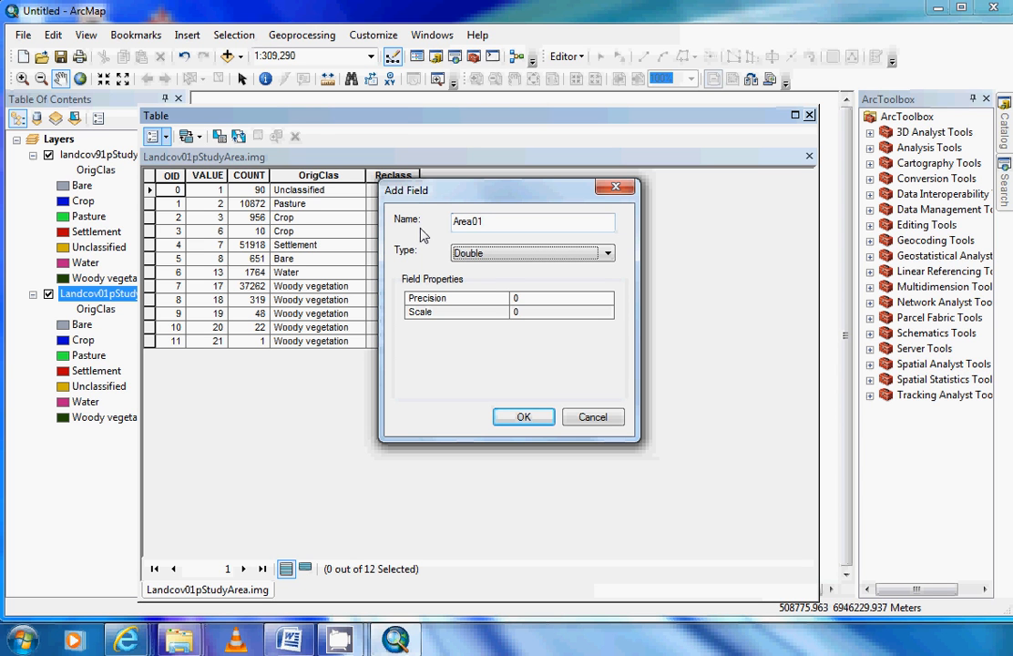
click(523, 416)
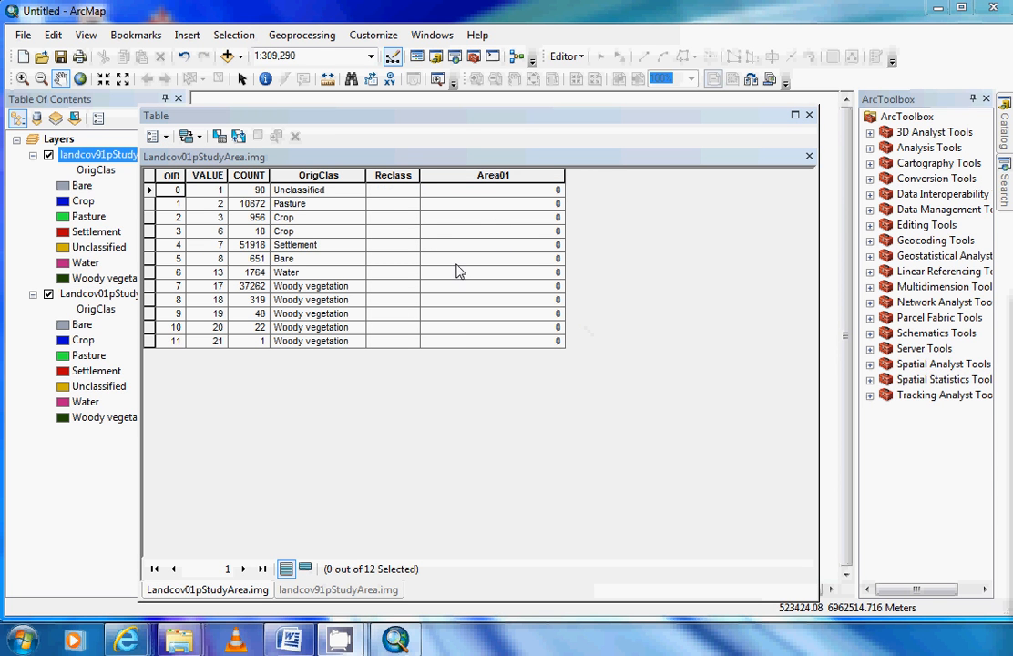
mouse_move(456, 332)
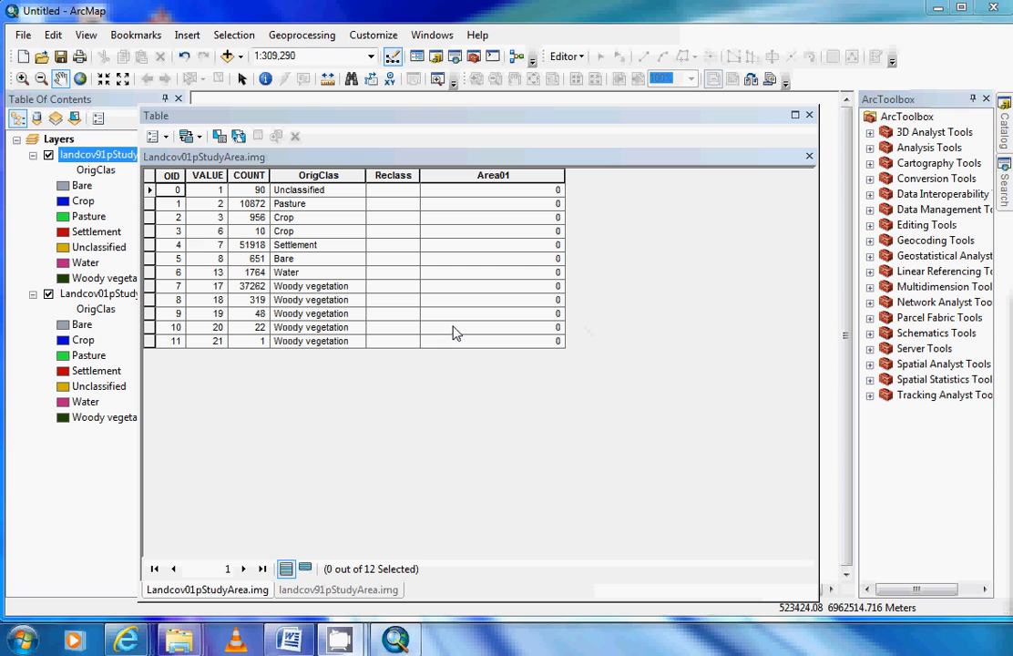
mouse_move(446, 318)
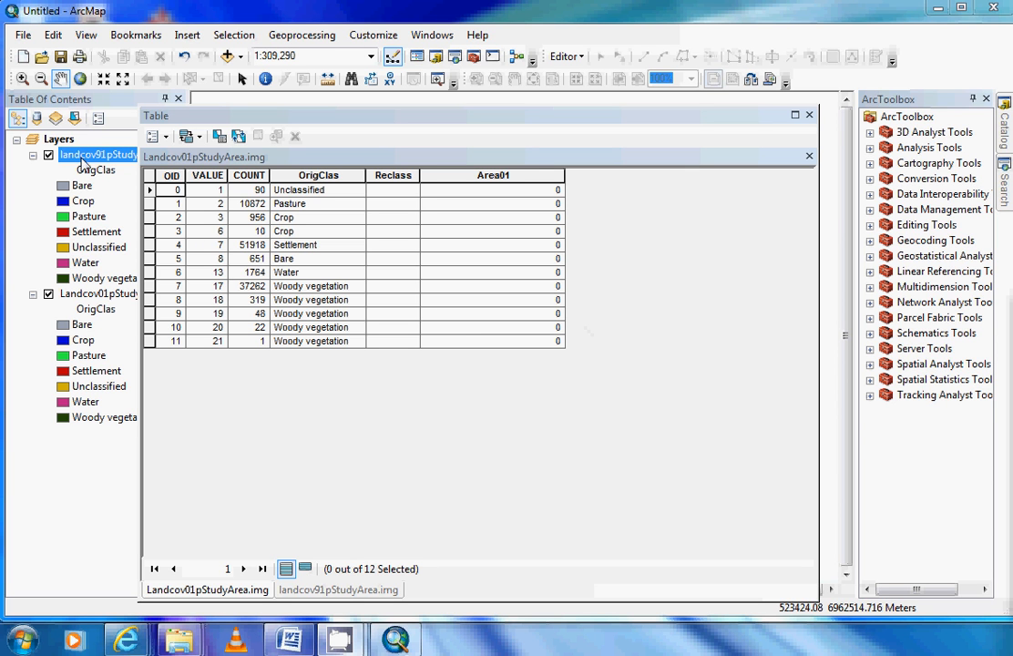
Read the 104.8859199 cell size from the 1991 layer's Source tab and square it
right_click(98, 154)
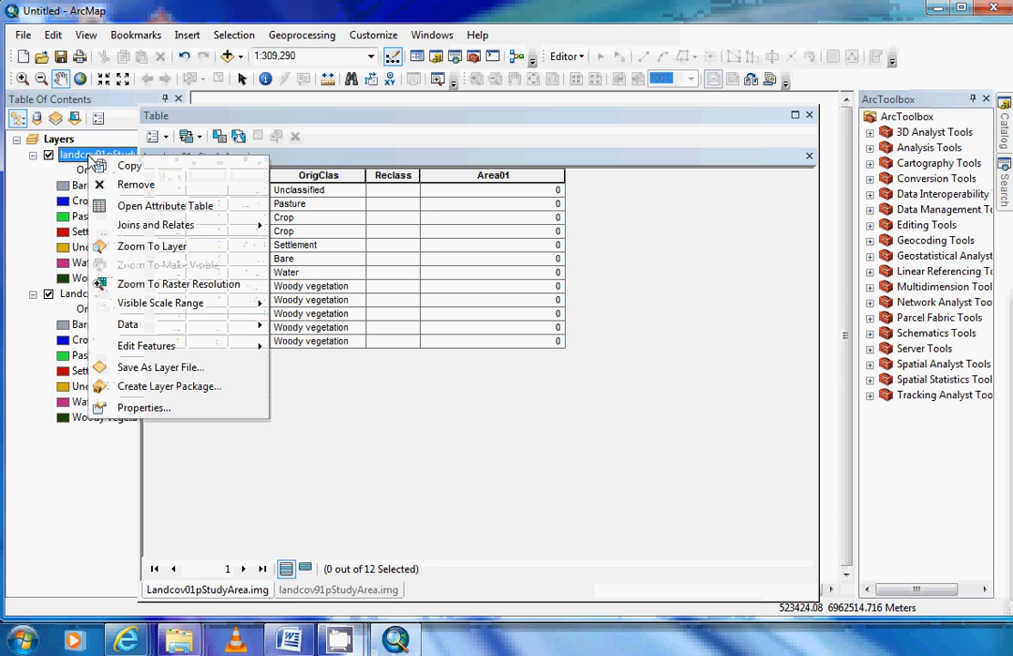
click(166, 204)
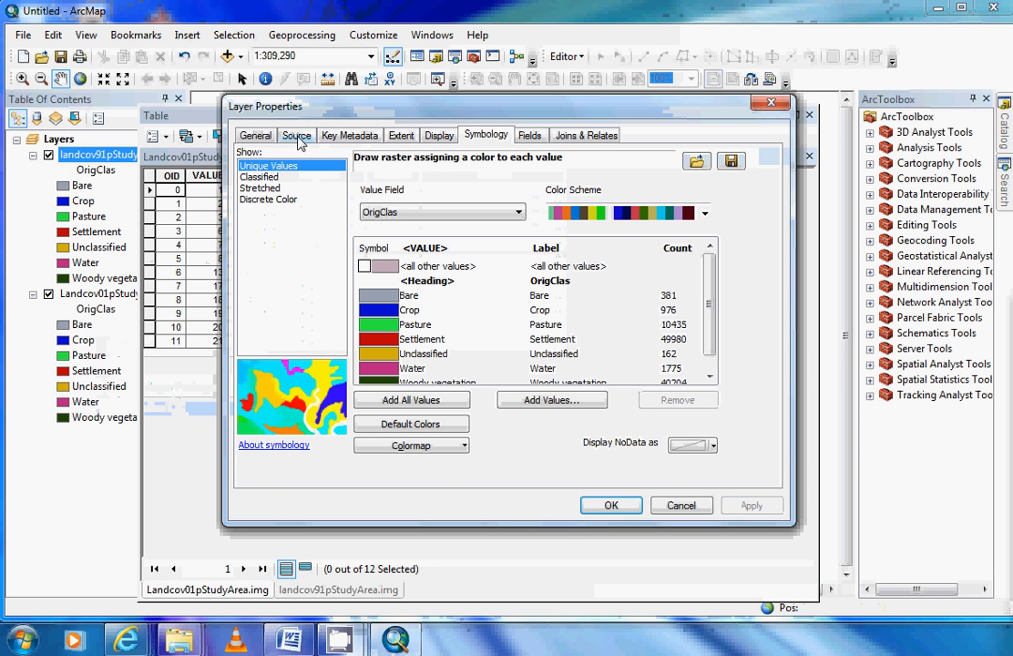
click(296, 135)
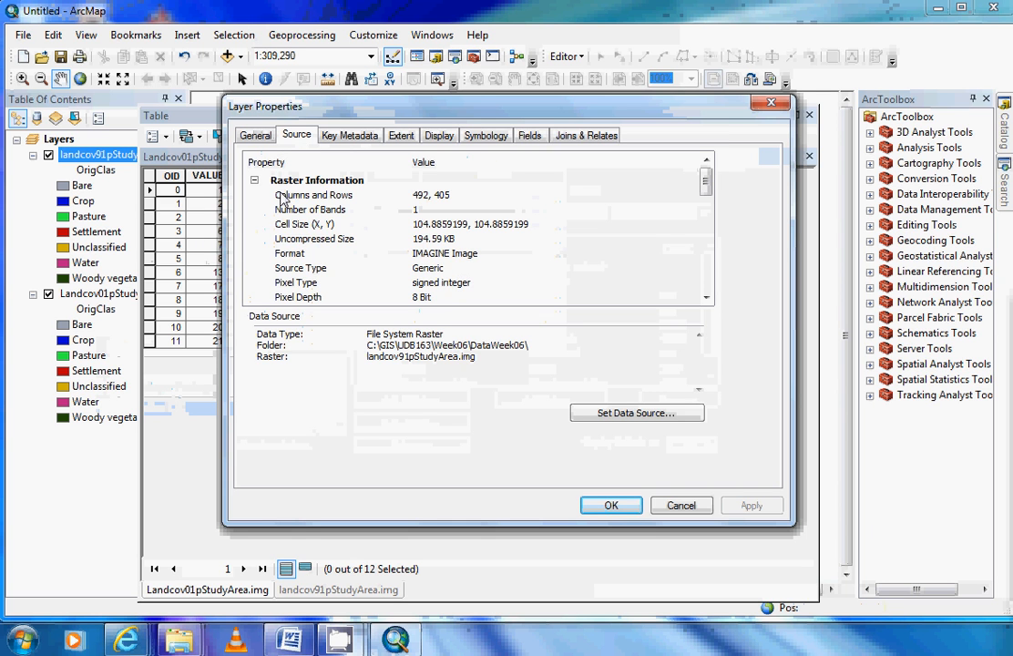
mouse_move(309, 232)
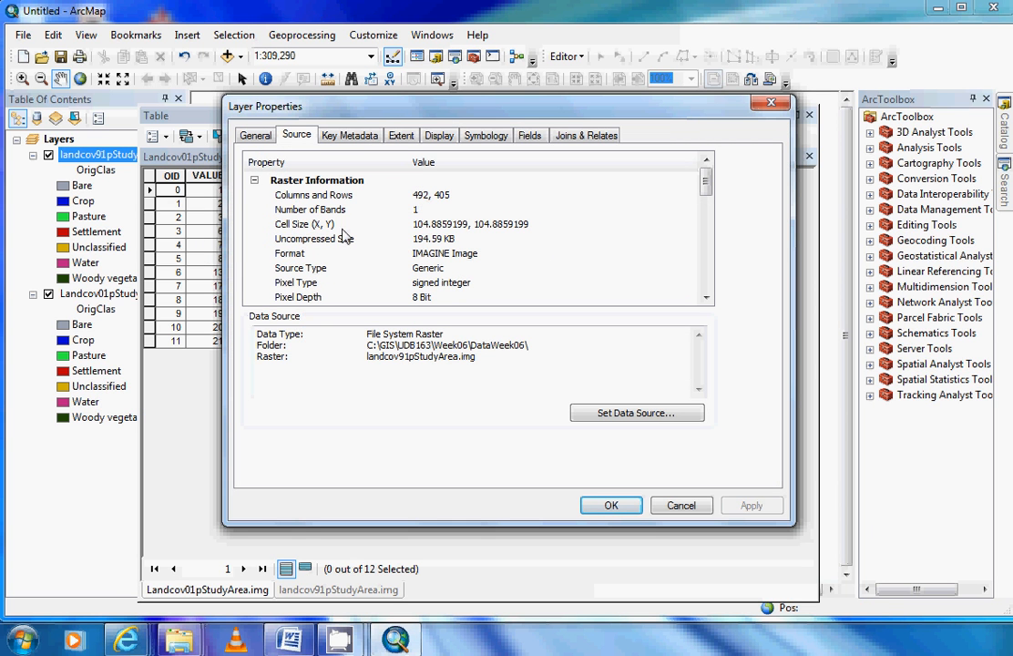
mouse_move(421, 234)
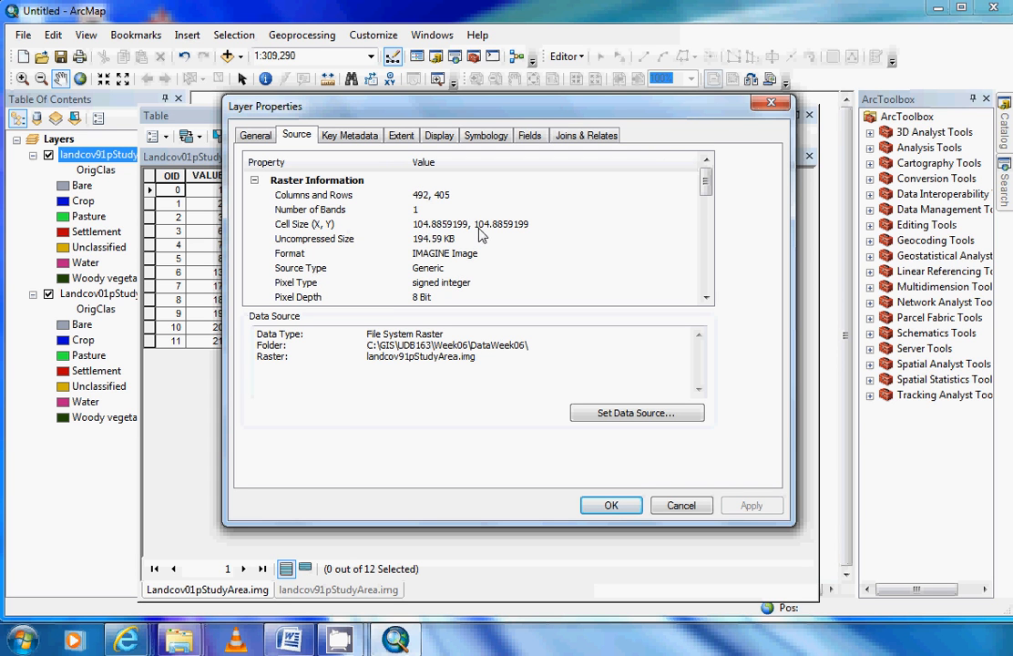
mouse_move(426, 219)
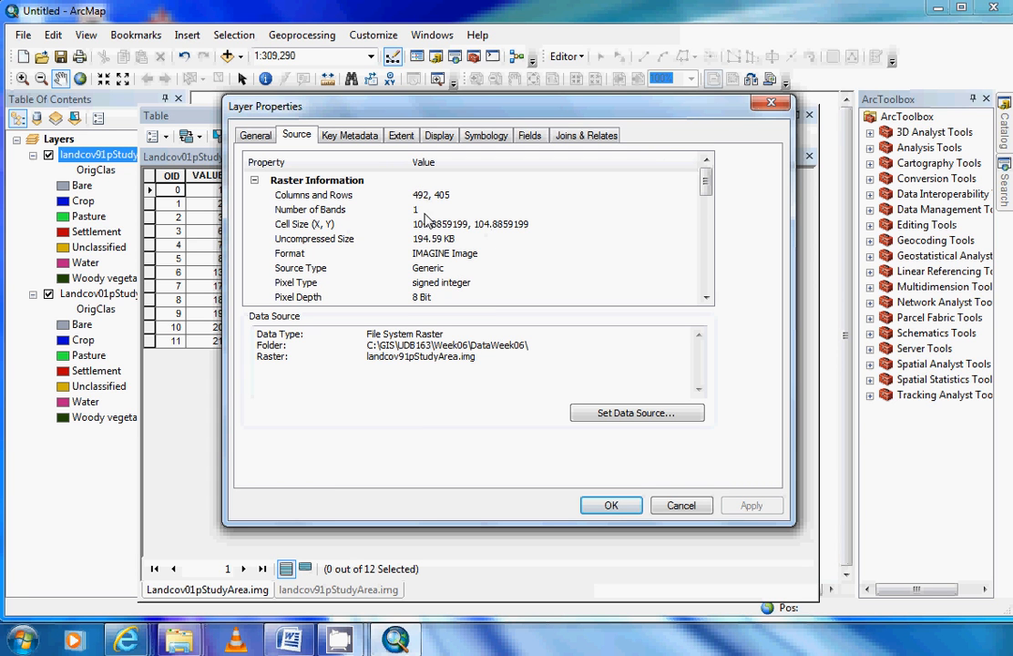
mouse_move(374, 219)
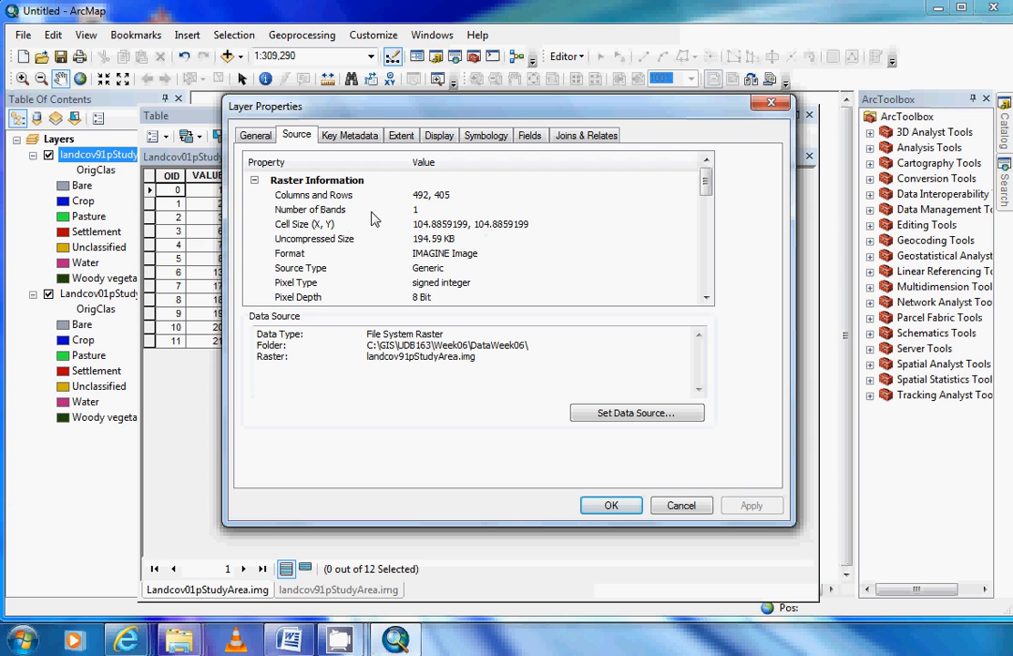
mouse_move(539, 230)
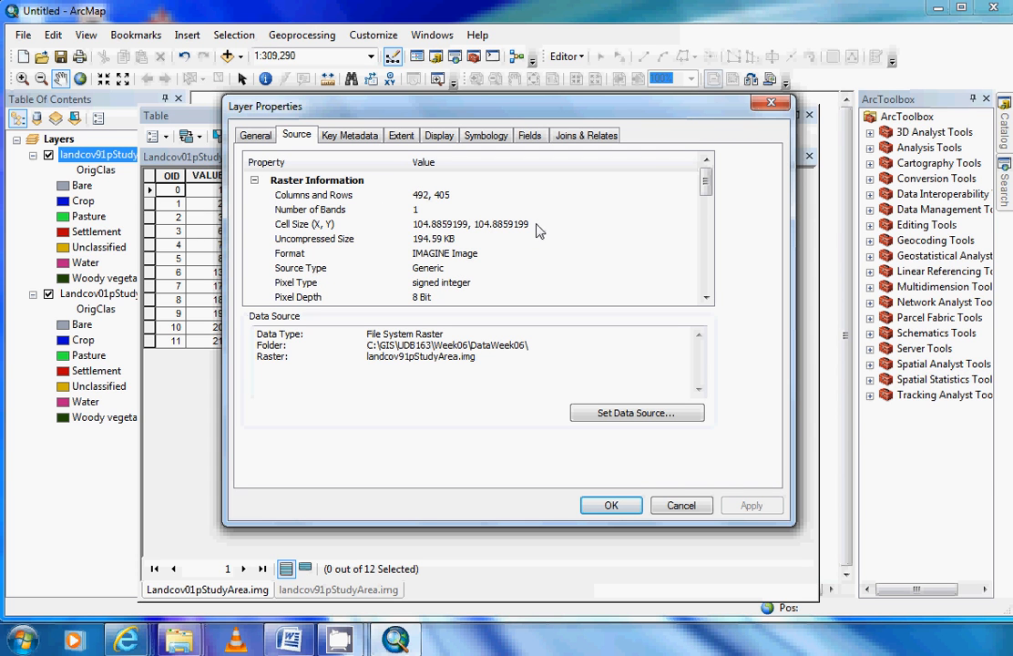
mouse_move(540, 231)
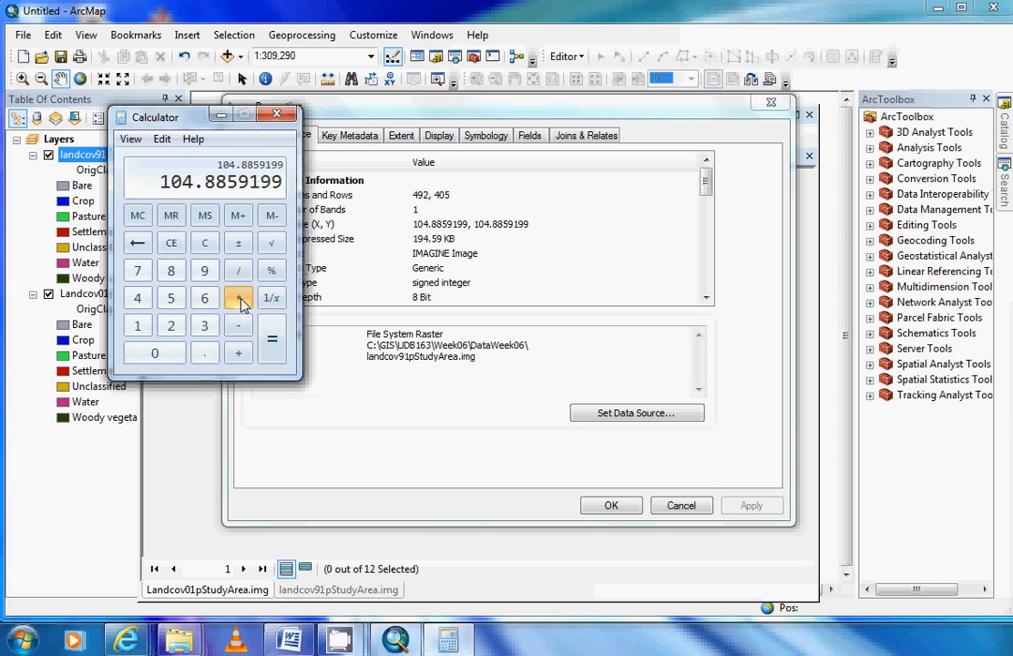
click(238, 298)
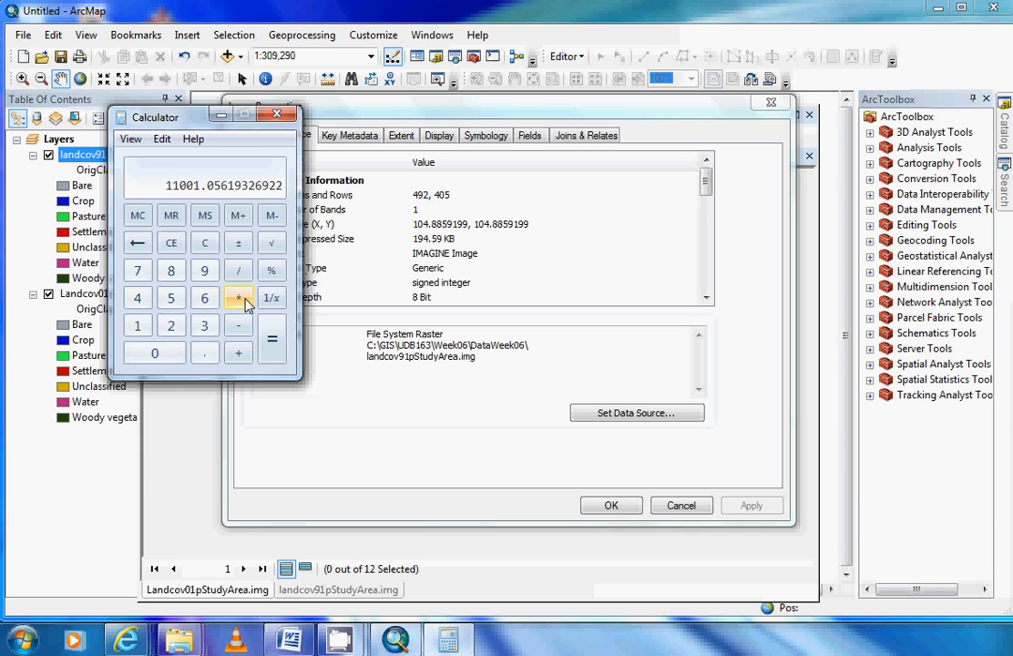
mouse_move(204, 242)
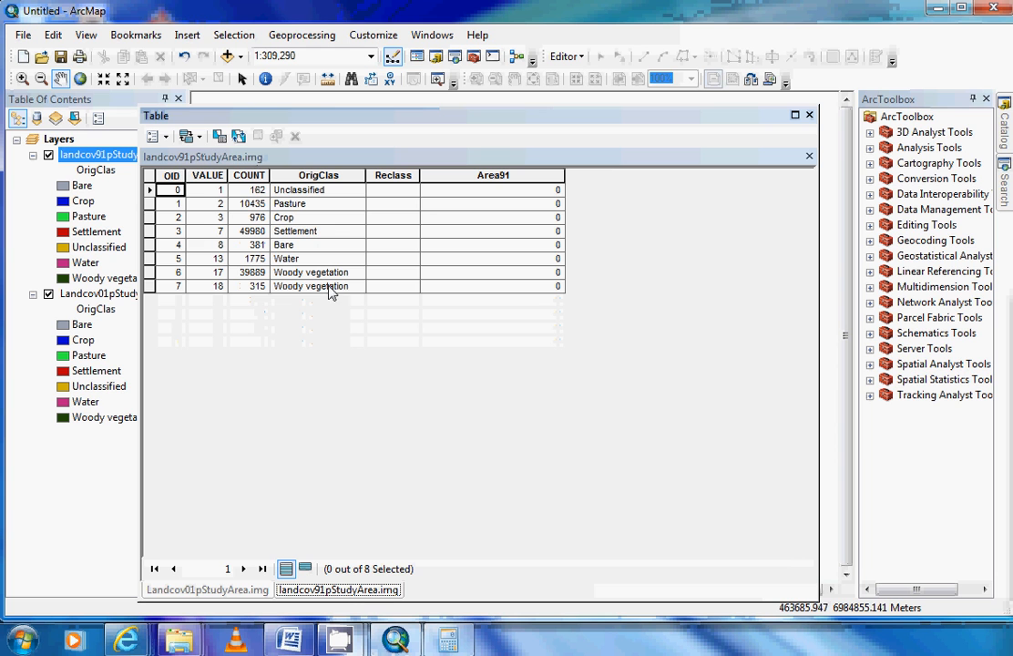
Open the Area91 column header's context menu in the 1991 attribute table
right_click(493, 174)
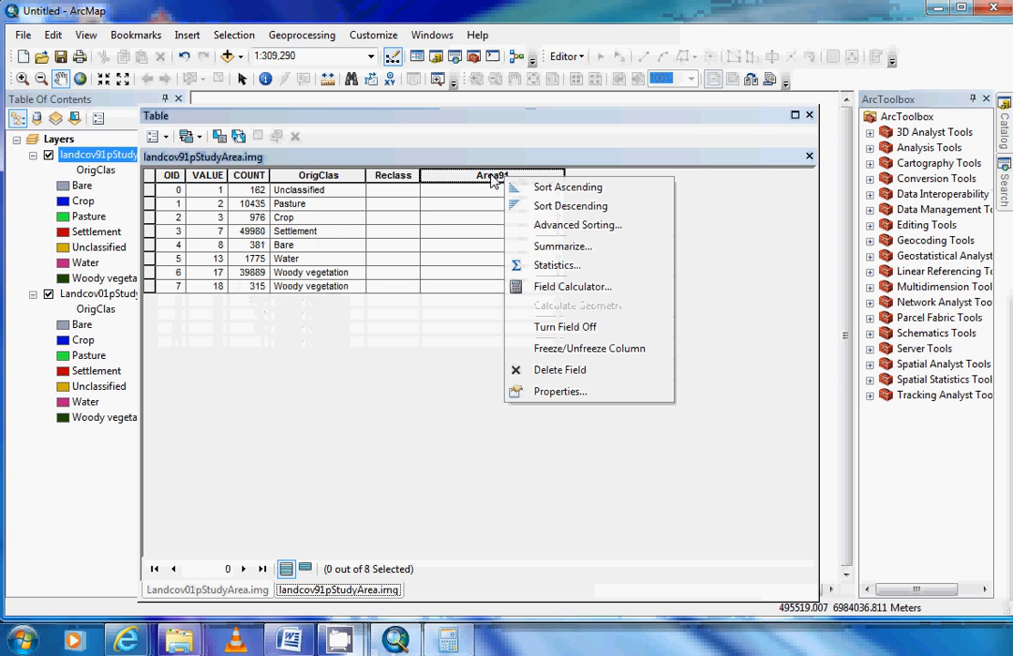
mouse_move(579, 291)
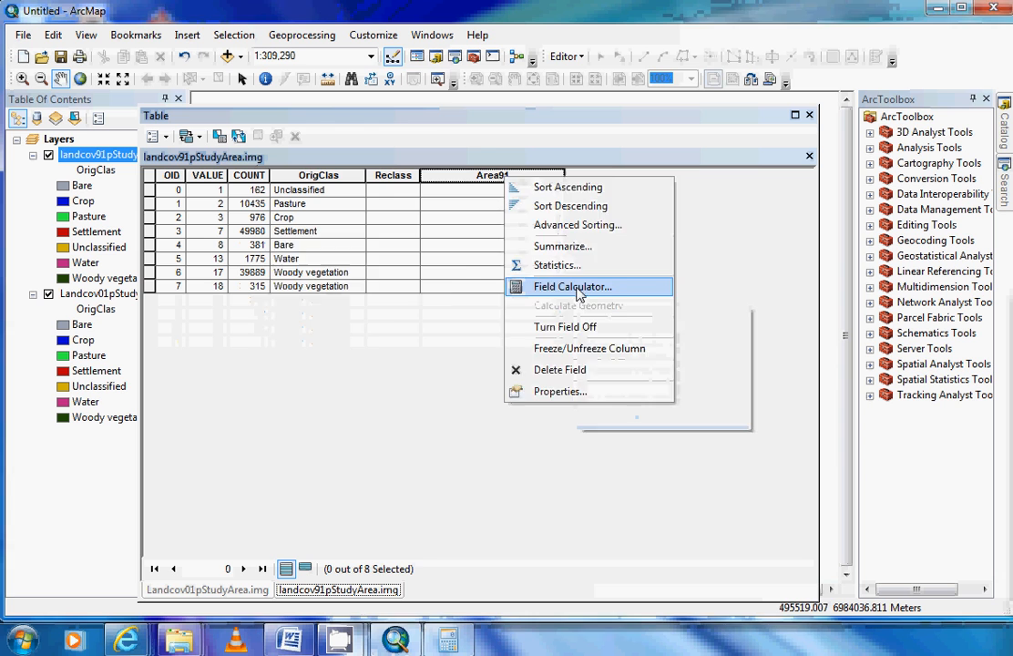
Calculate Area91 as [COUNT] * 11001.06 / 10000 in Field Calculator
click(571, 286)
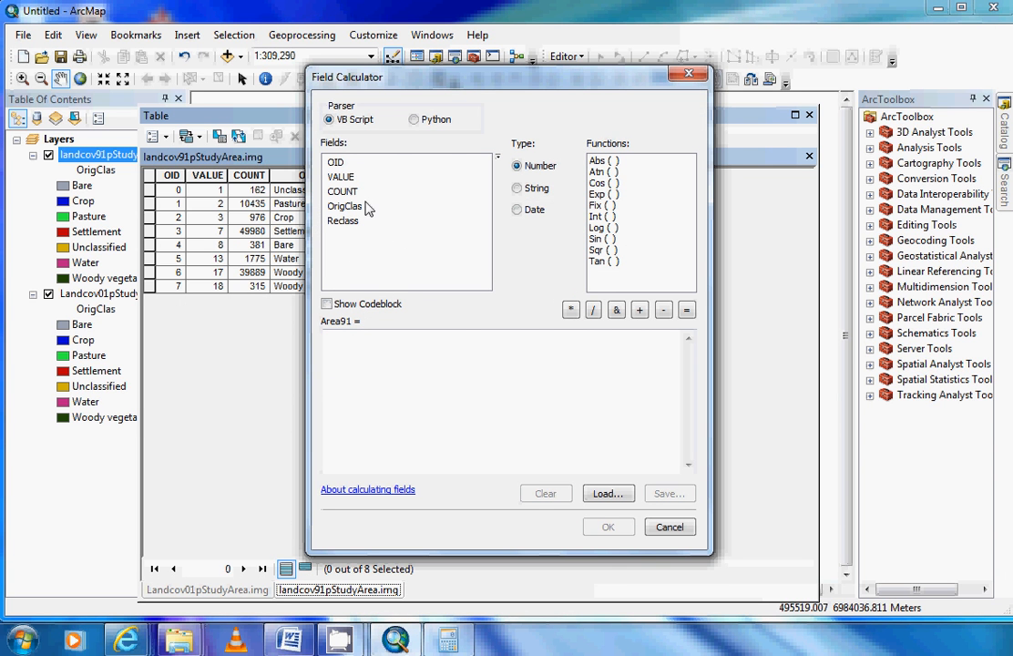
mouse_move(264, 271)
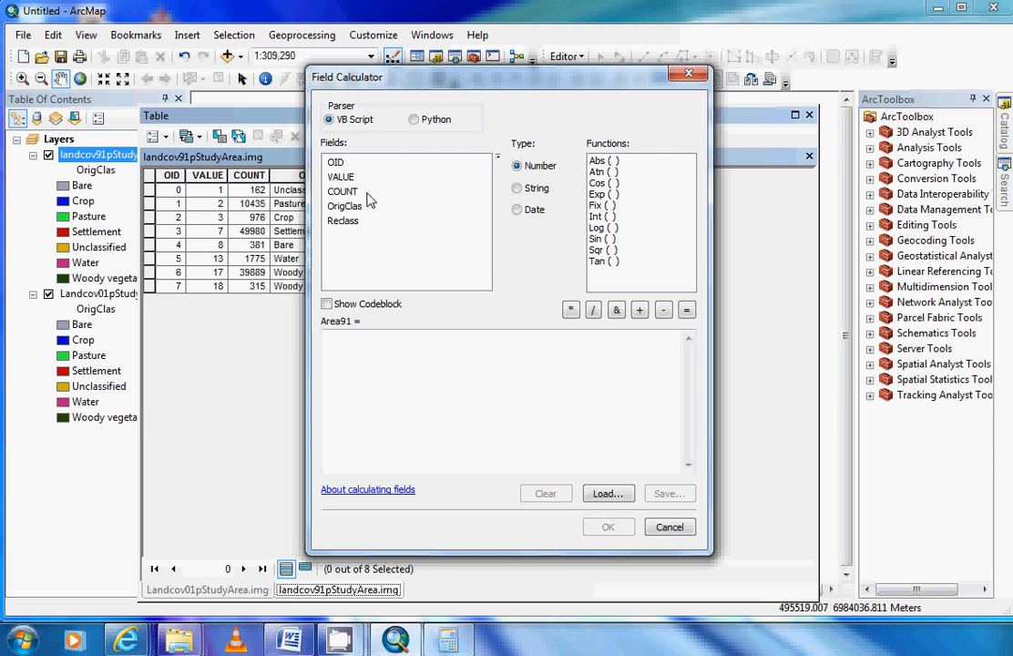
double_click(342, 192)
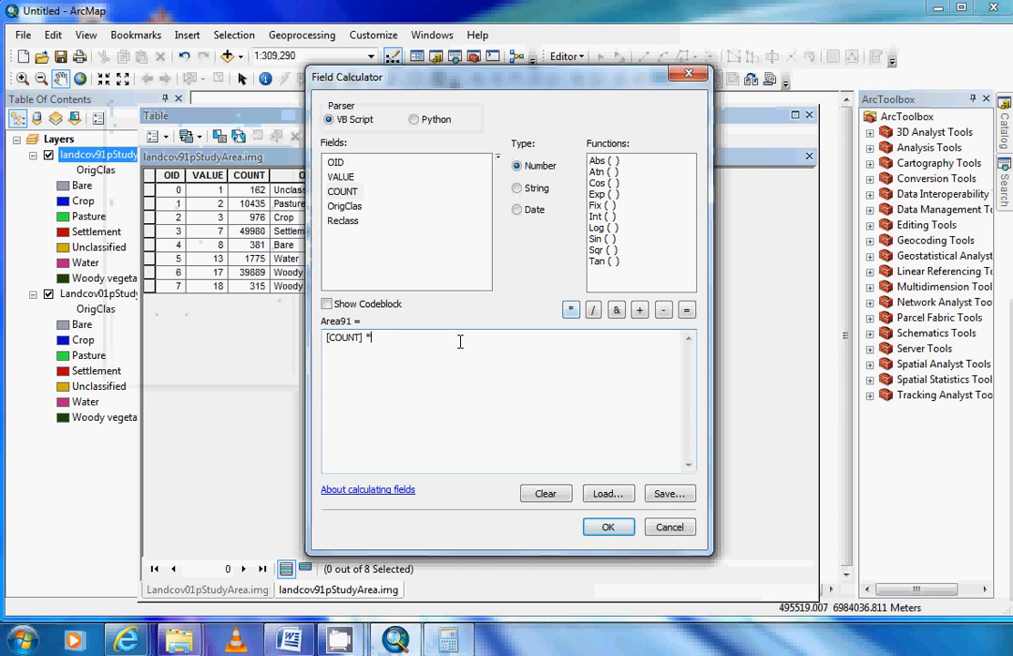
text(110)
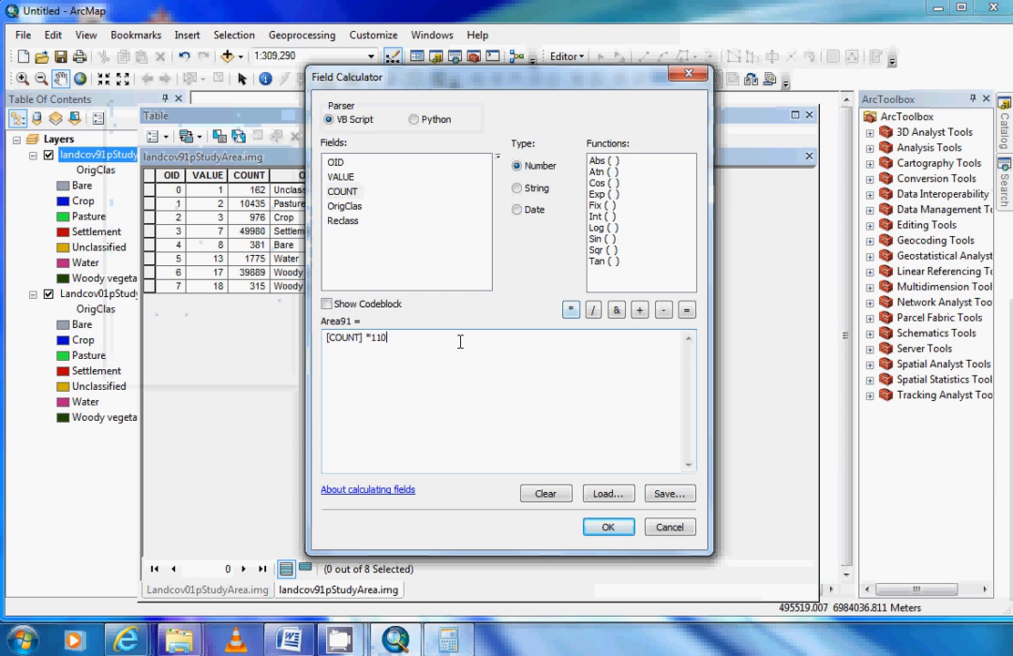
text(0)
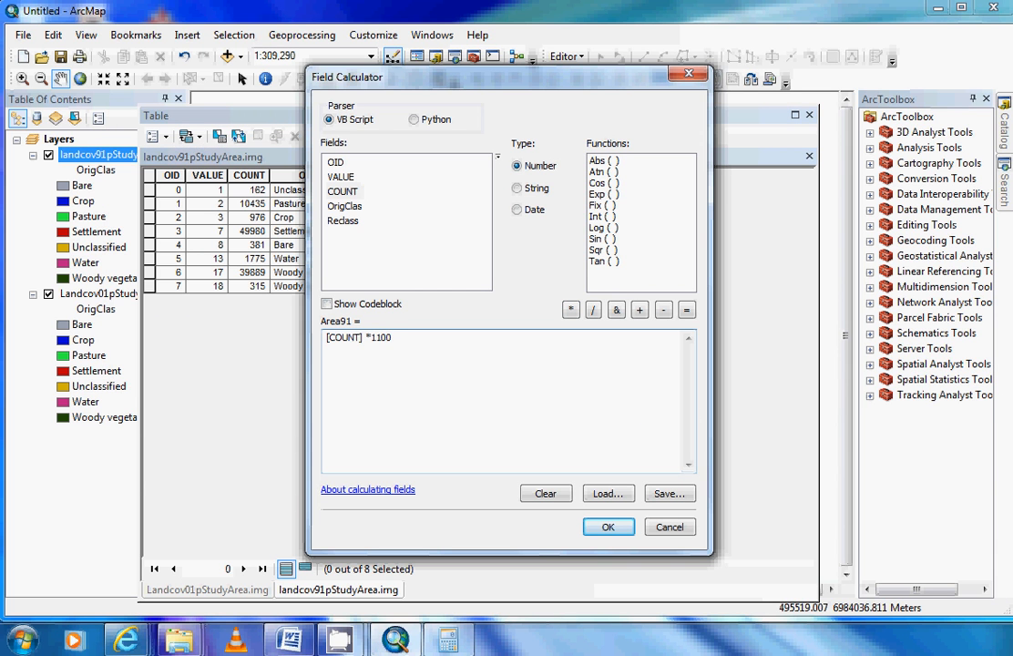
text(1)
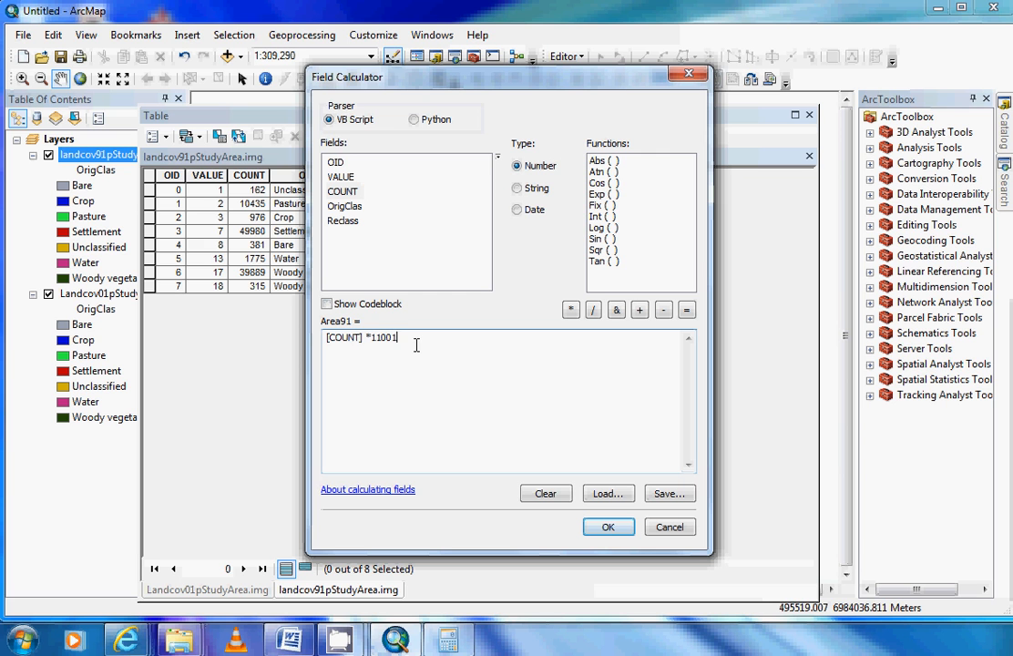
text(.06)
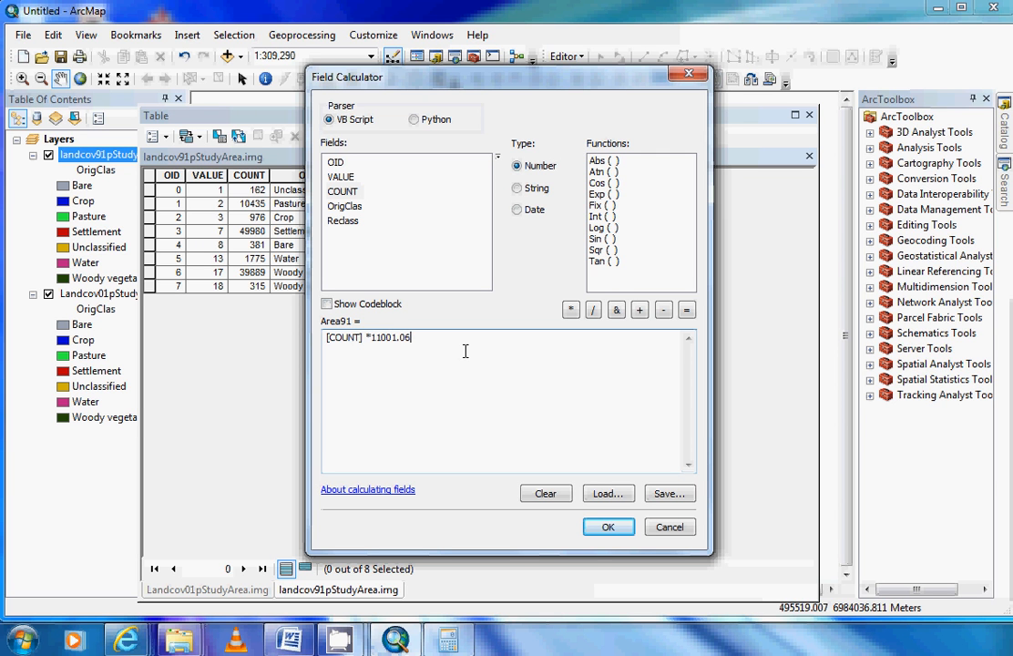
mouse_move(471, 352)
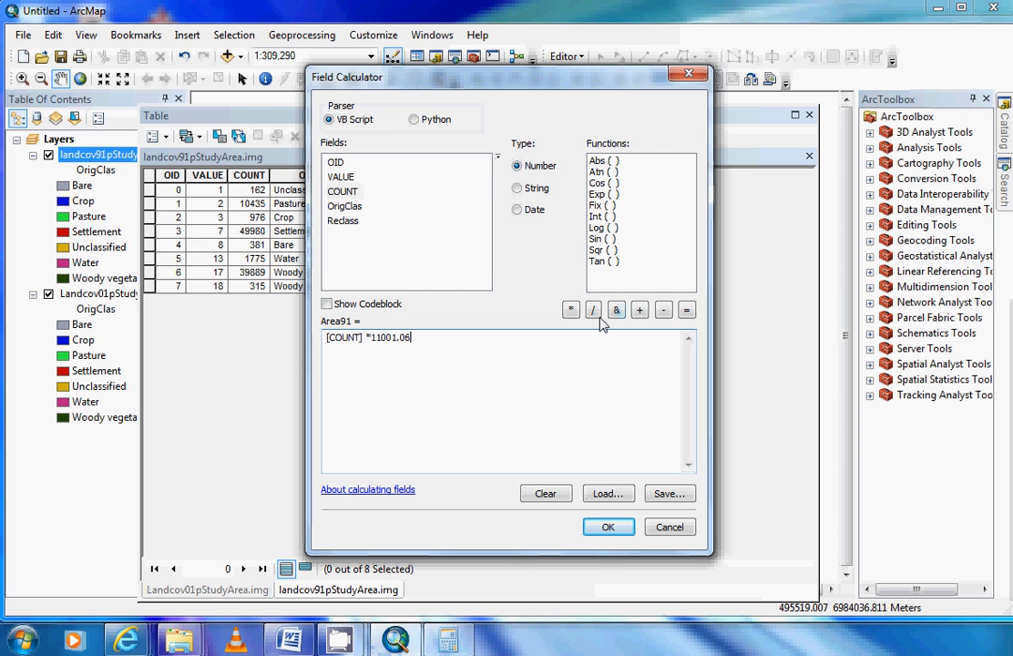
click(593, 309)
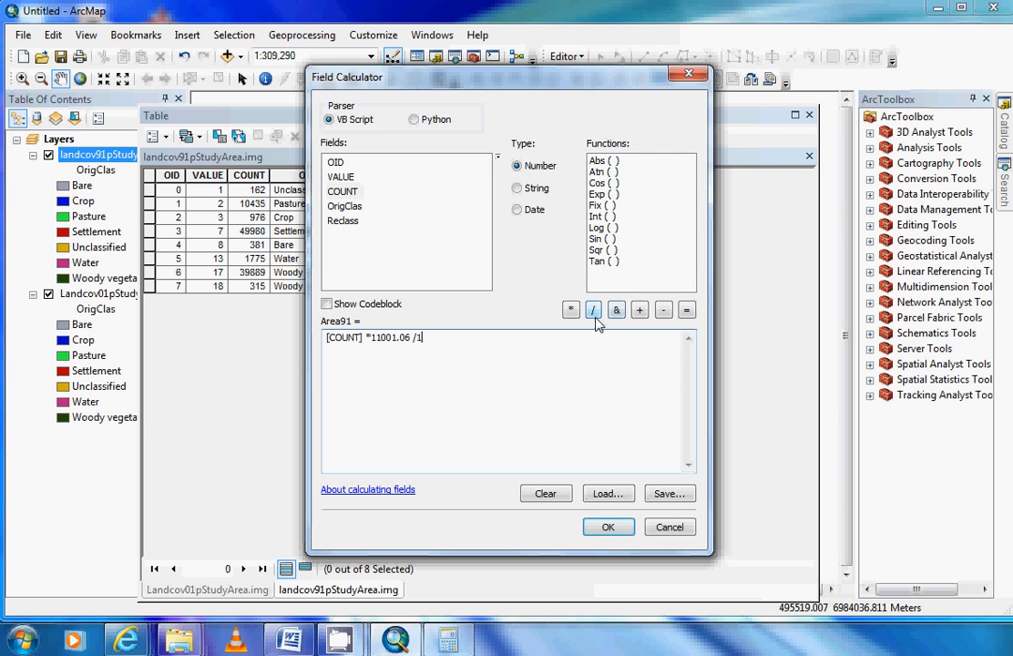
text(0000)
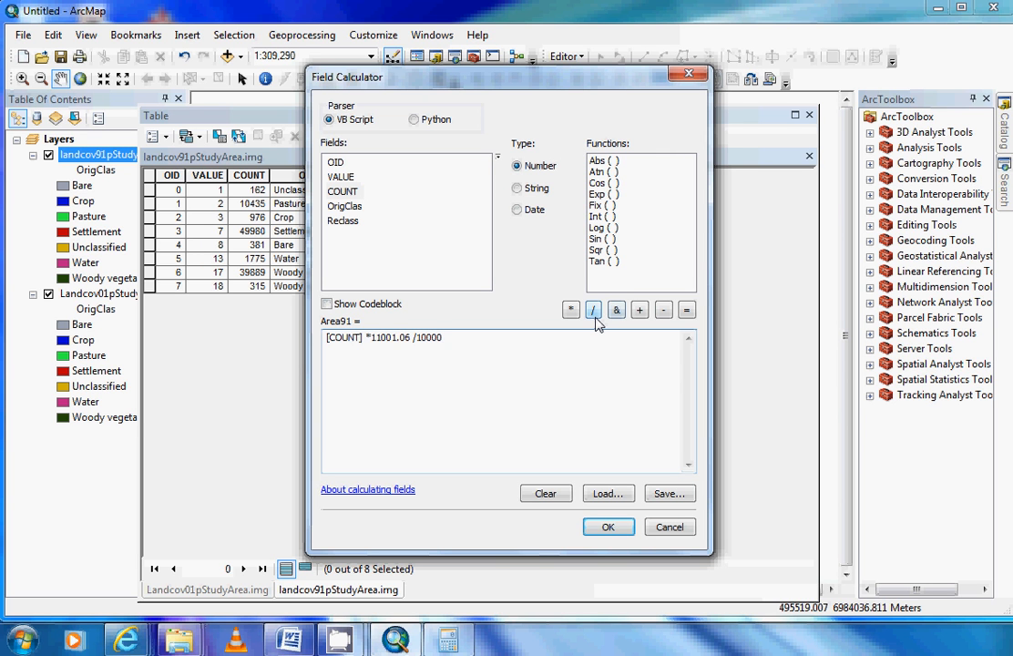
click(439, 349)
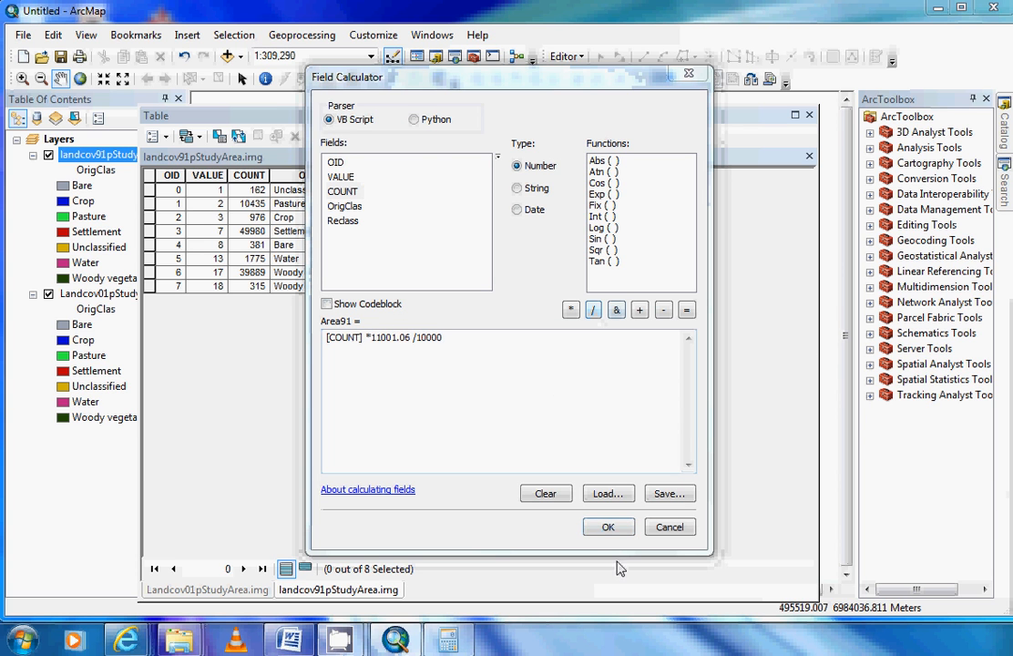
click(608, 526)
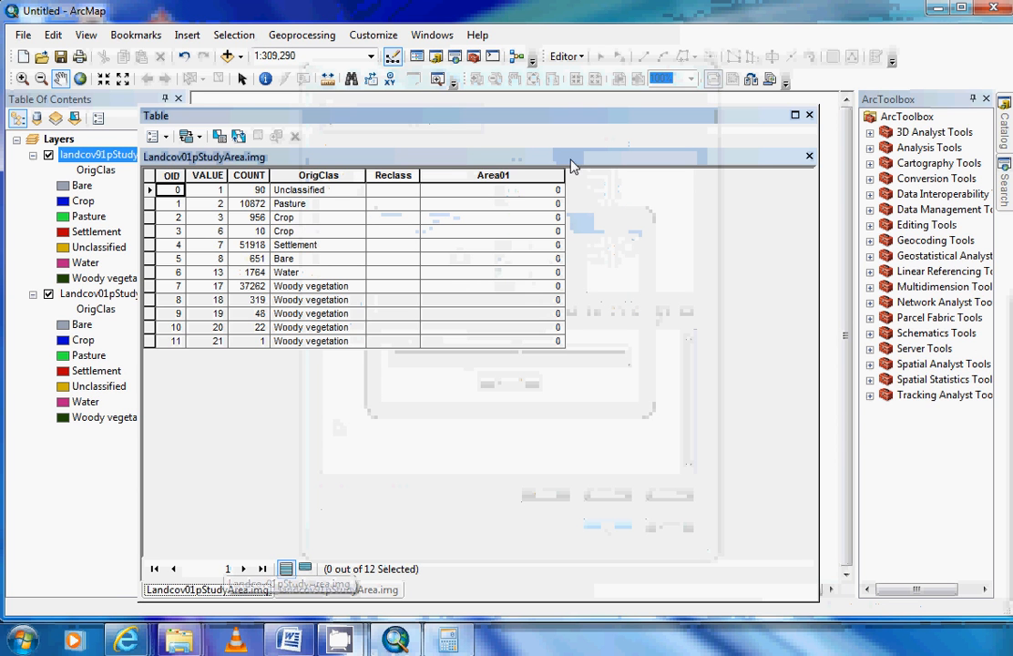
Calculate Area01 as [COUNT] * 11001.06 / 10000 in the 2001 table's Field Calculator
right_click(492, 175)
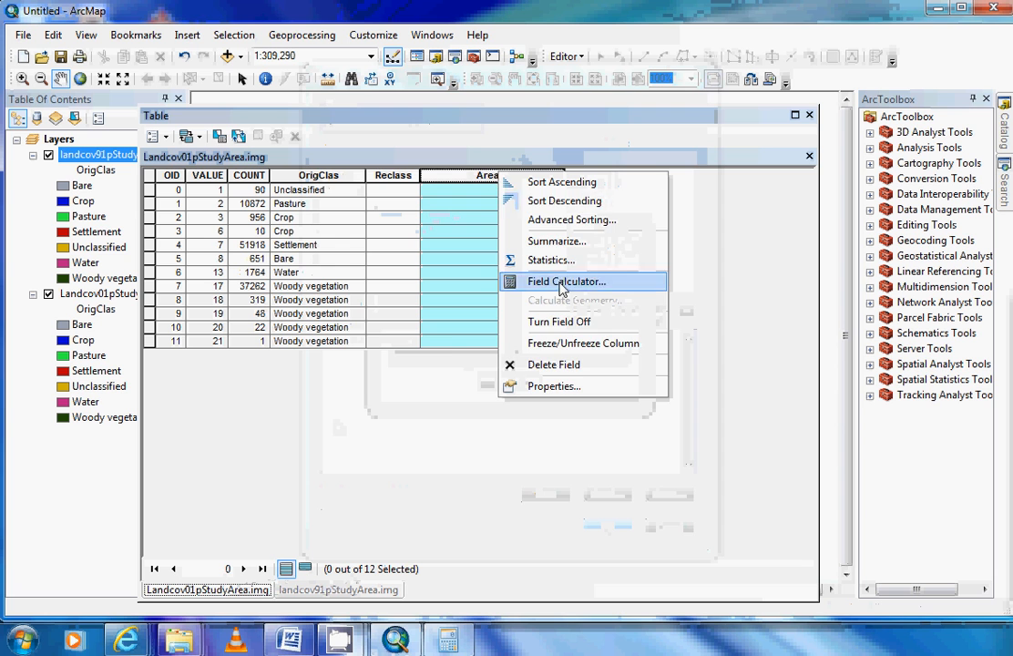
click(566, 280)
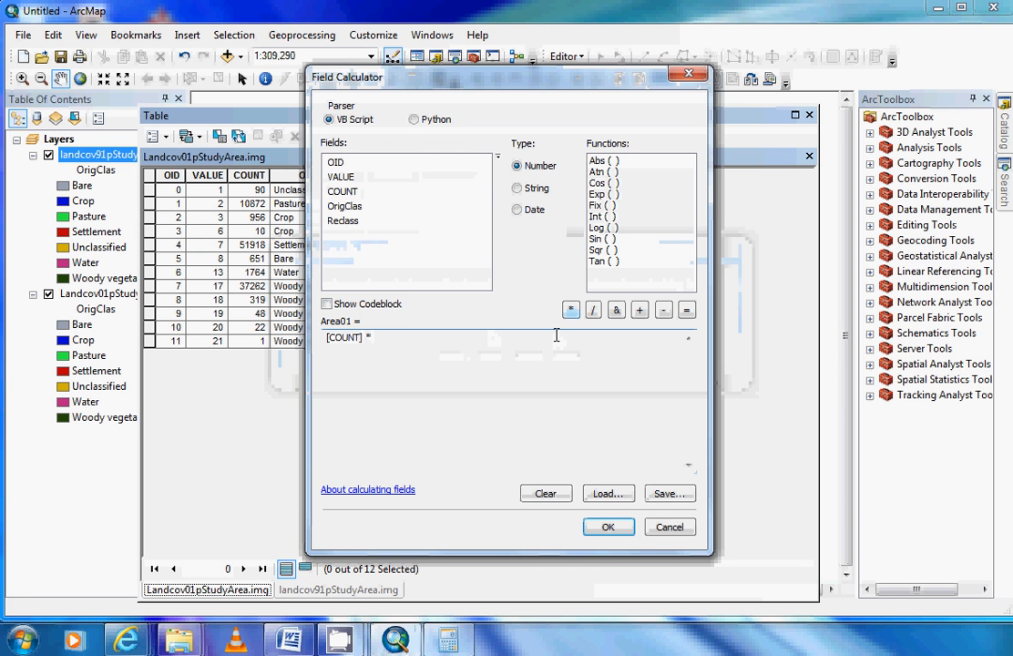
text(11001.06)
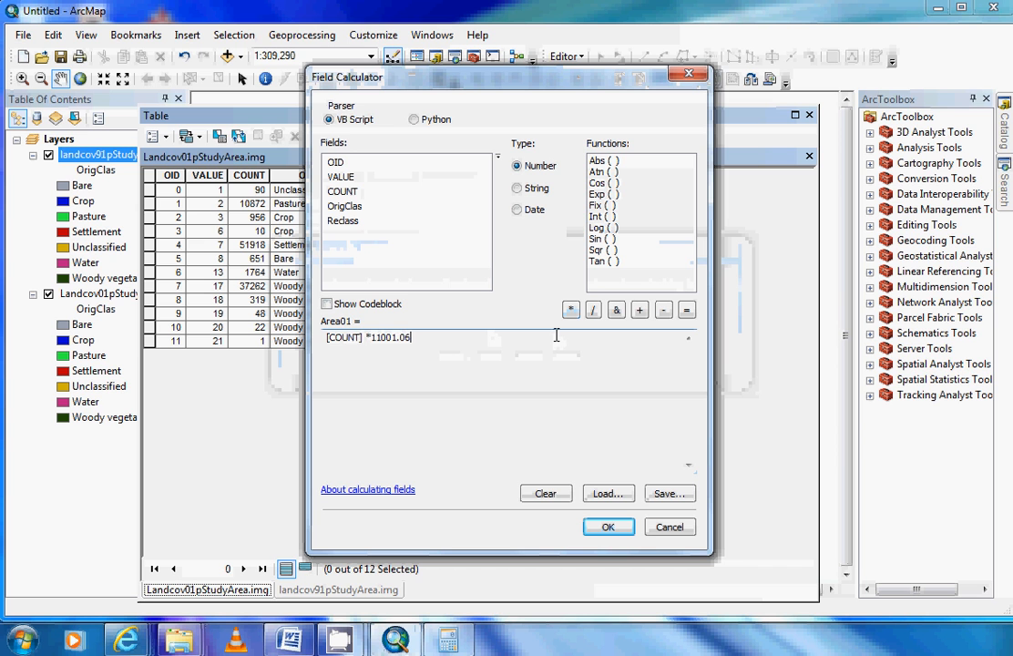
click(593, 310)
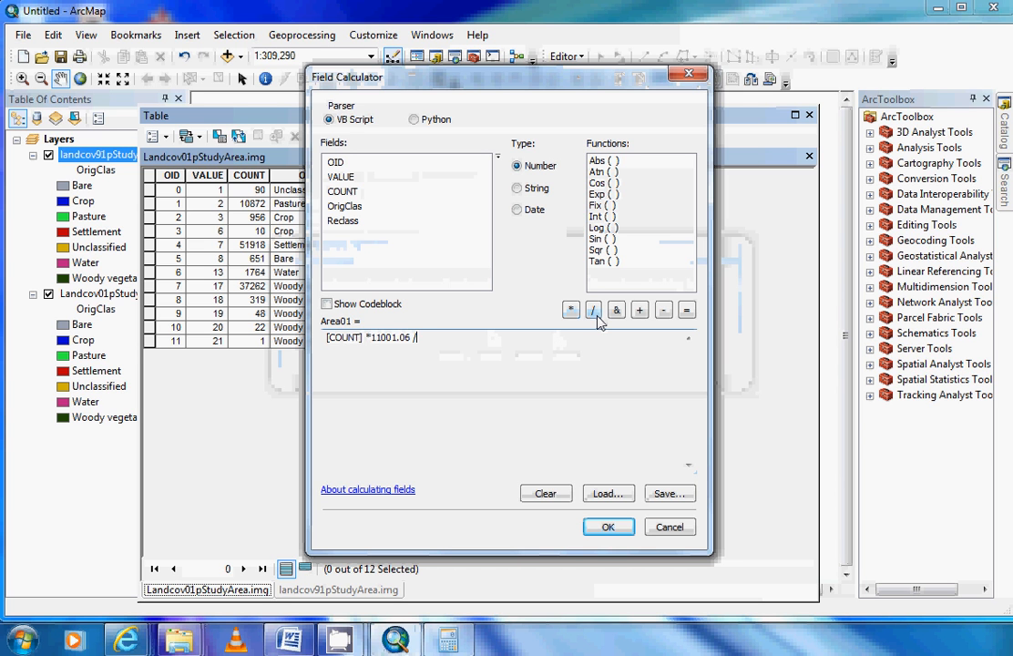
text(10000)
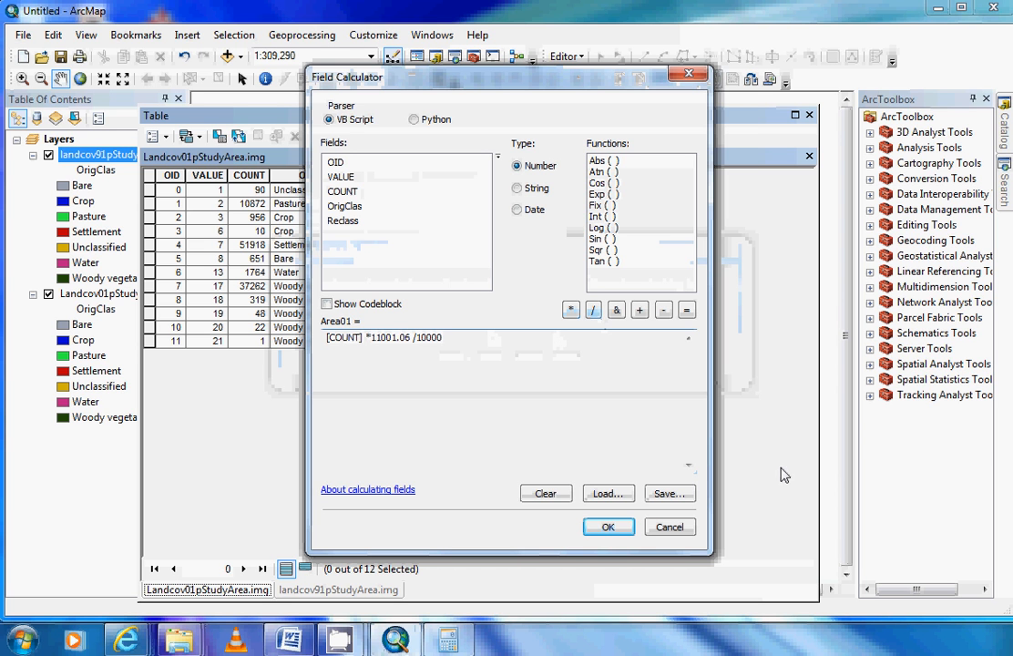
click(608, 526)
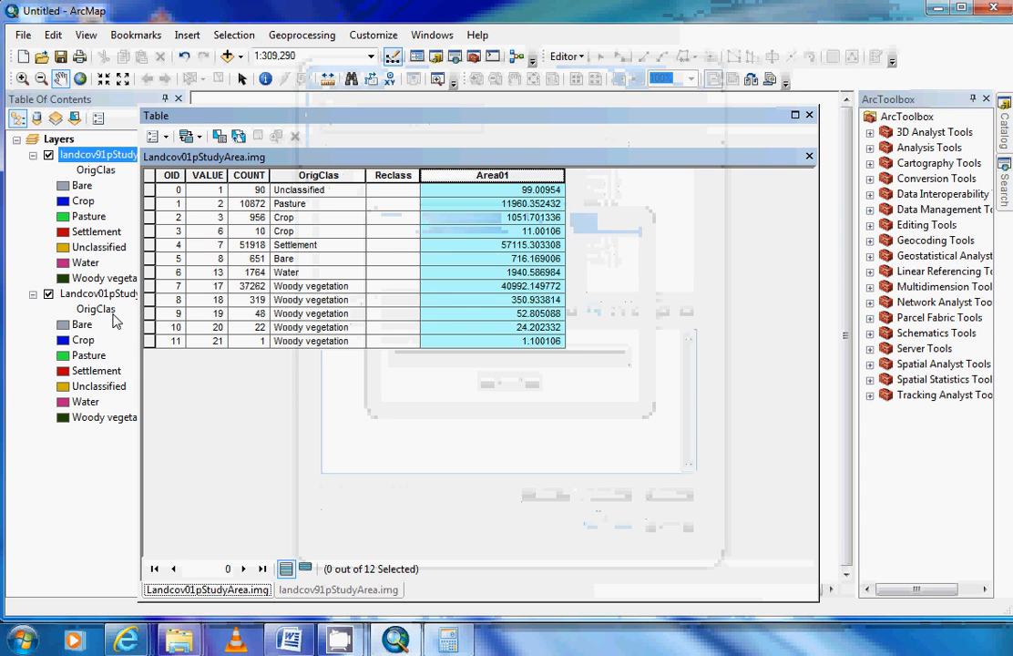
mouse_move(111, 308)
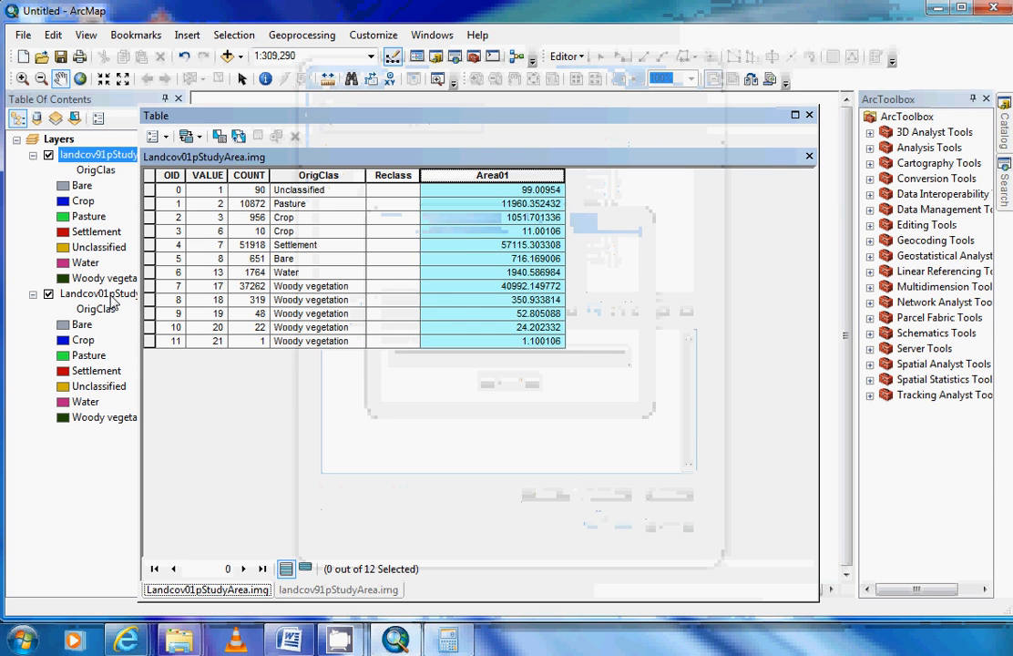
mouse_move(276, 292)
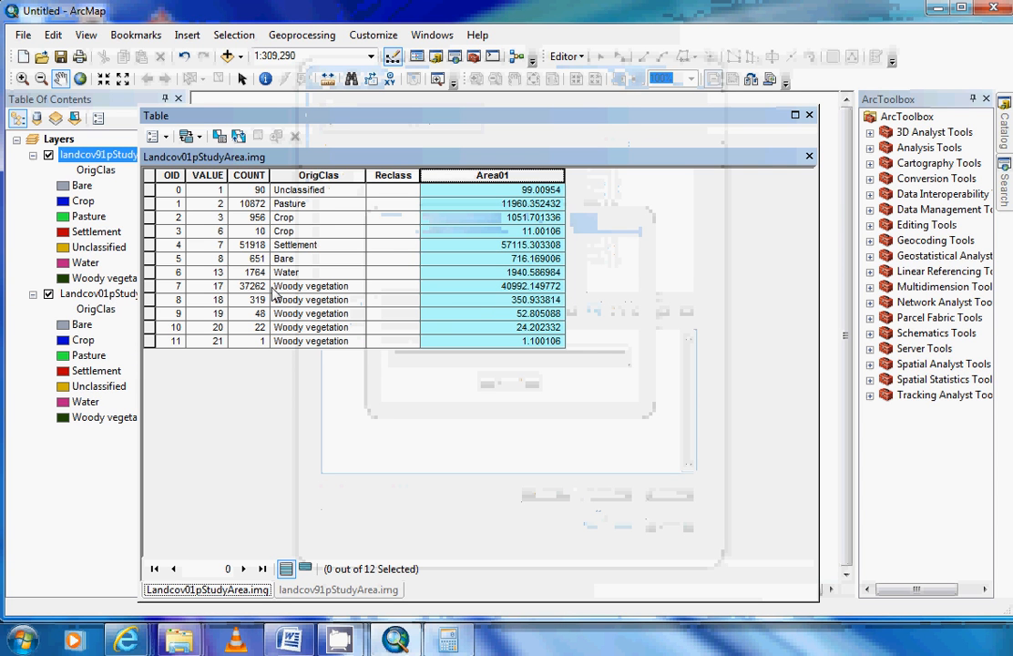